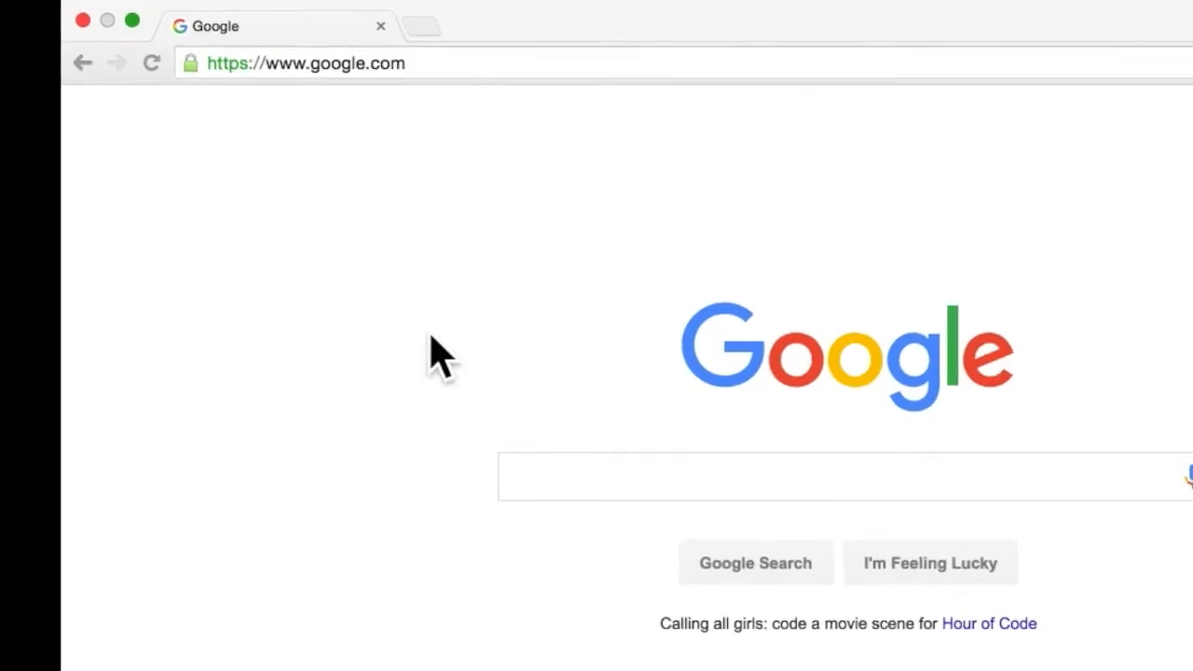
Step: Go to the USRowing membership site and view the Individuals and Organizations join panels
click(302, 64)
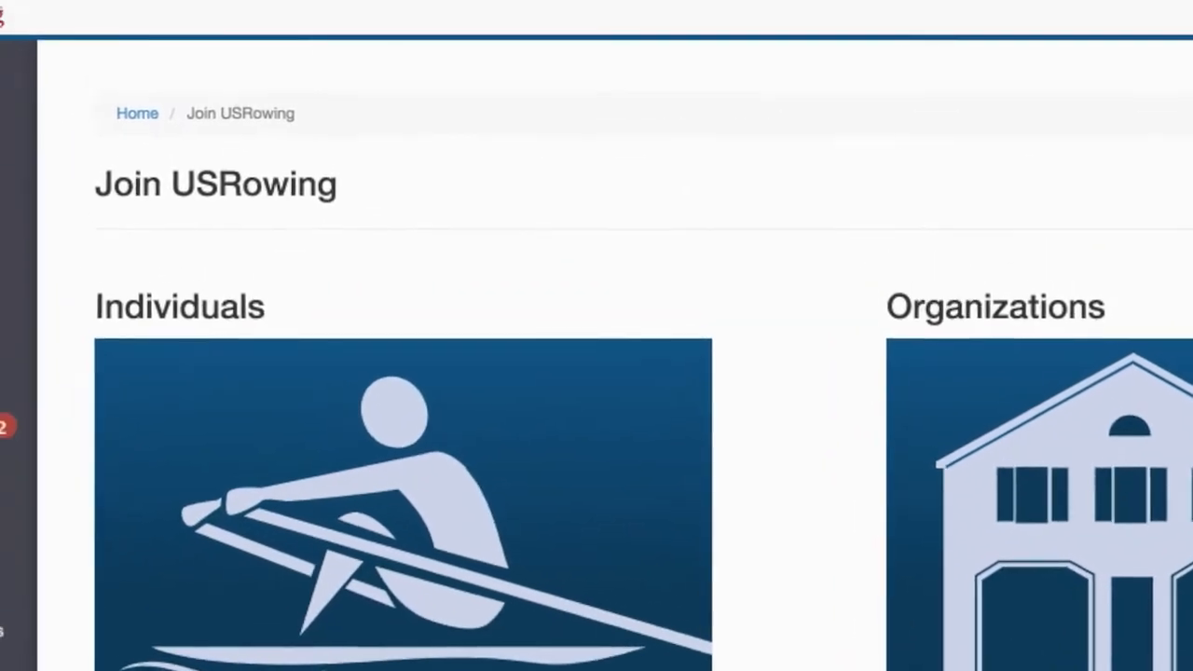
scroll(down, 3)
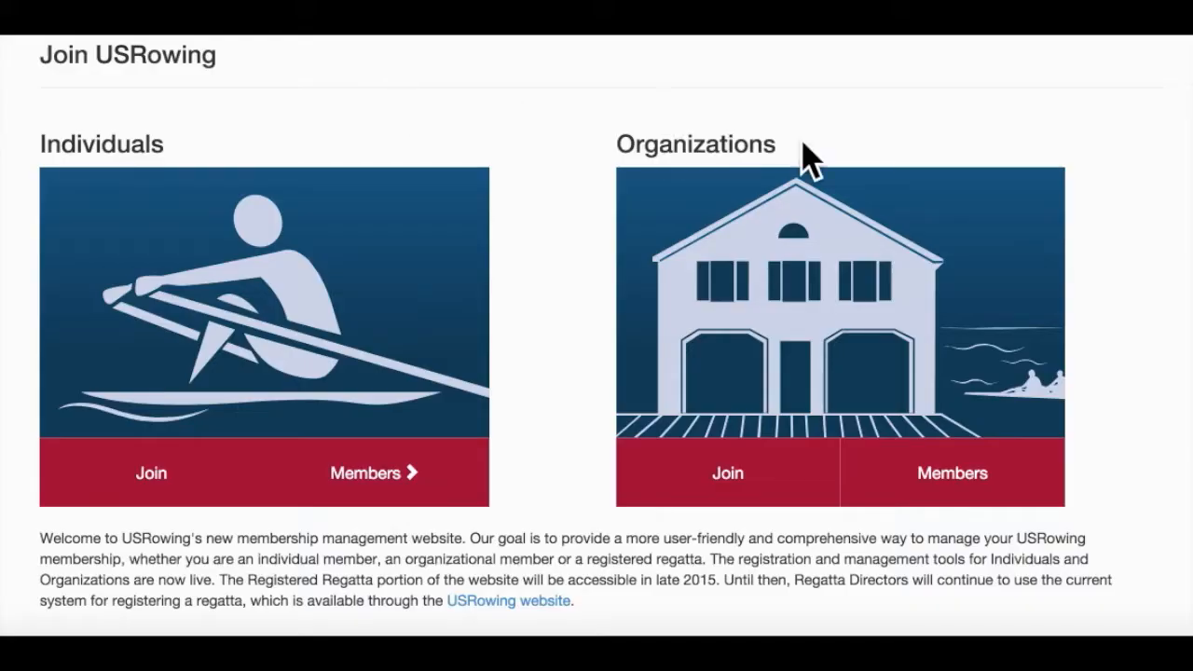
mouse_move(951, 474)
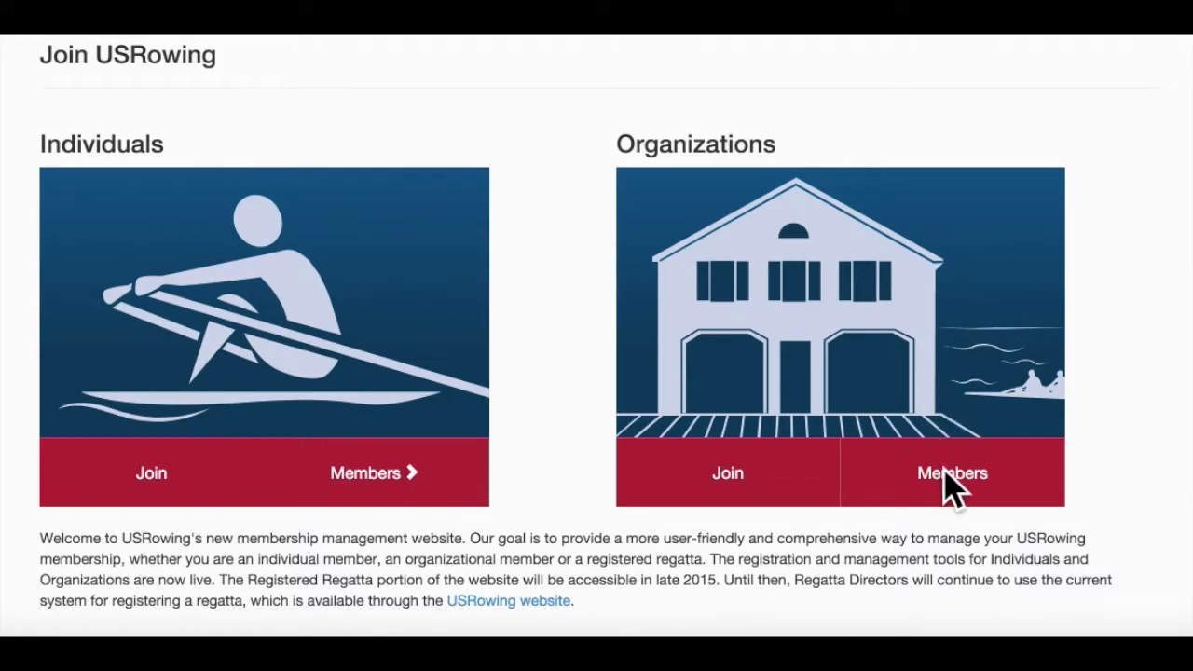
Step: Sign in under Organizations Members with the saved RegattaCentral username and password
click(951, 474)
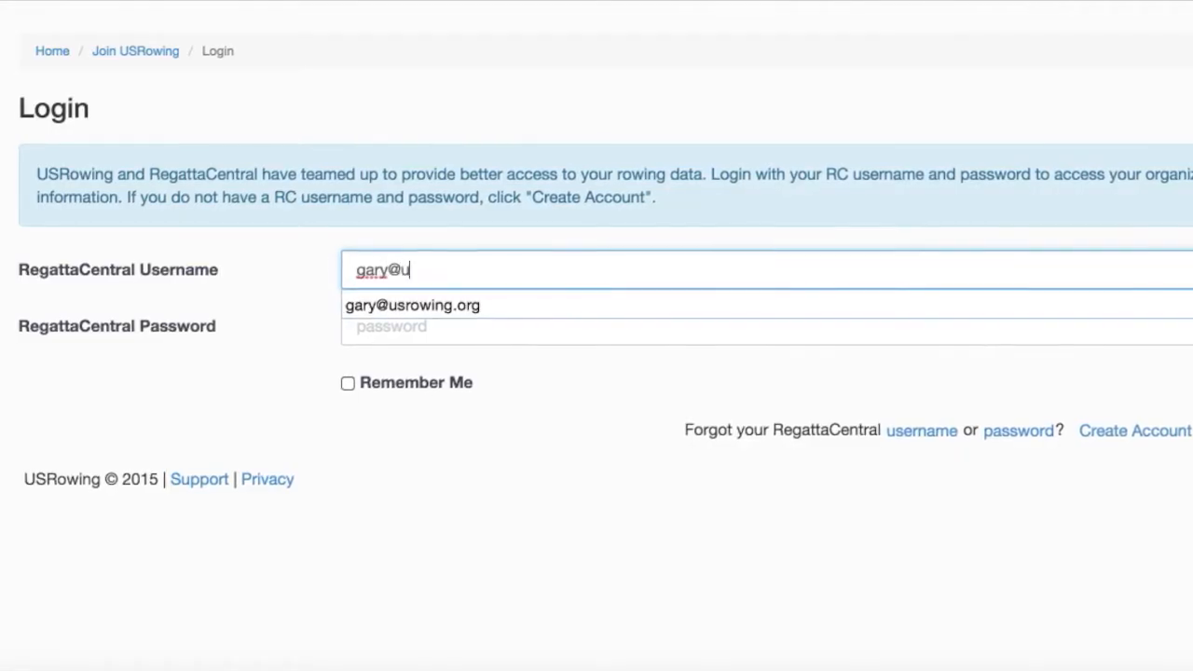
click(412, 306)
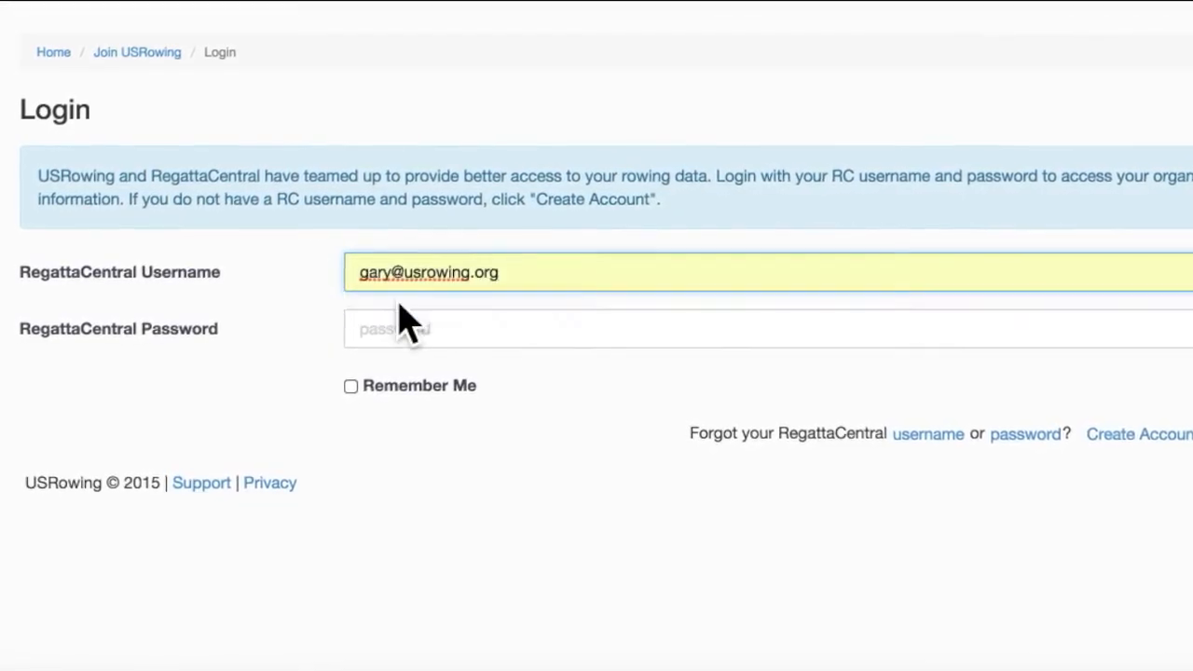
text(••••••)
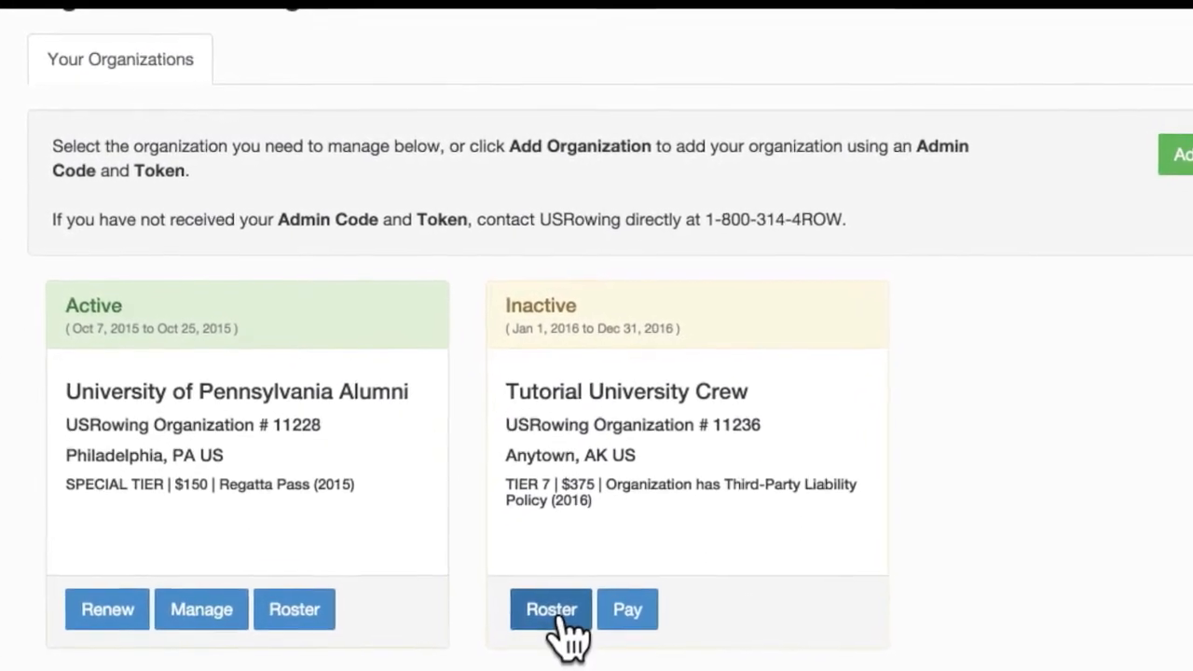
Step: View the Tutorial University Crew roster and switch to its Pay Admin Fees tab
click(550, 608)
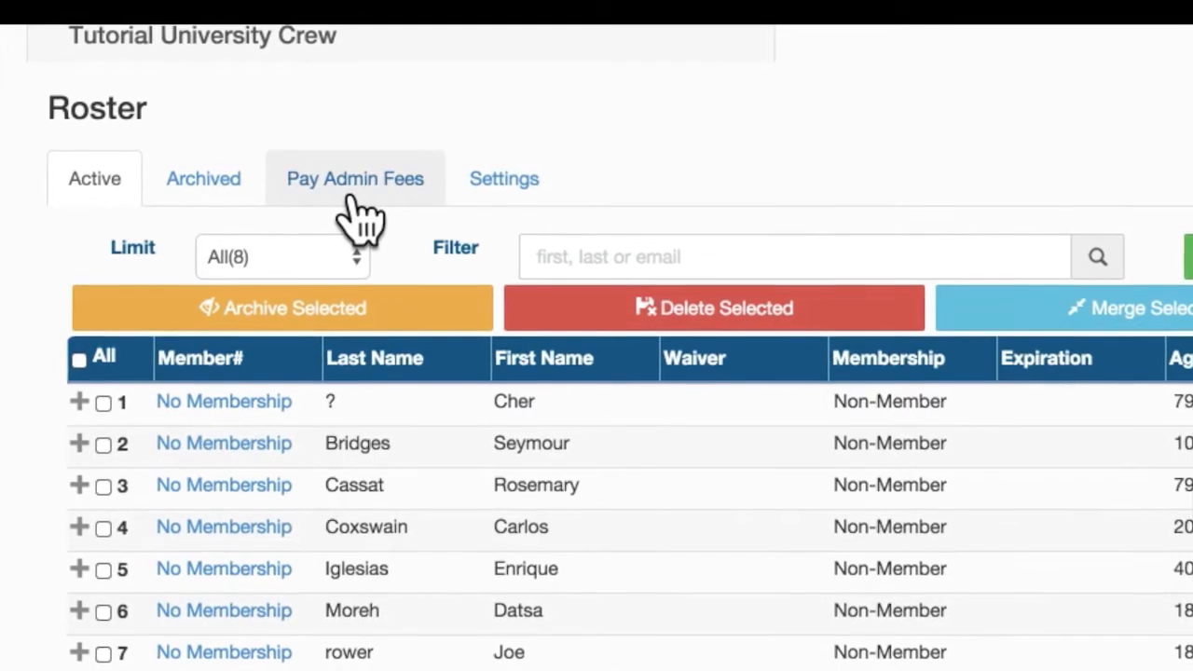
click(354, 179)
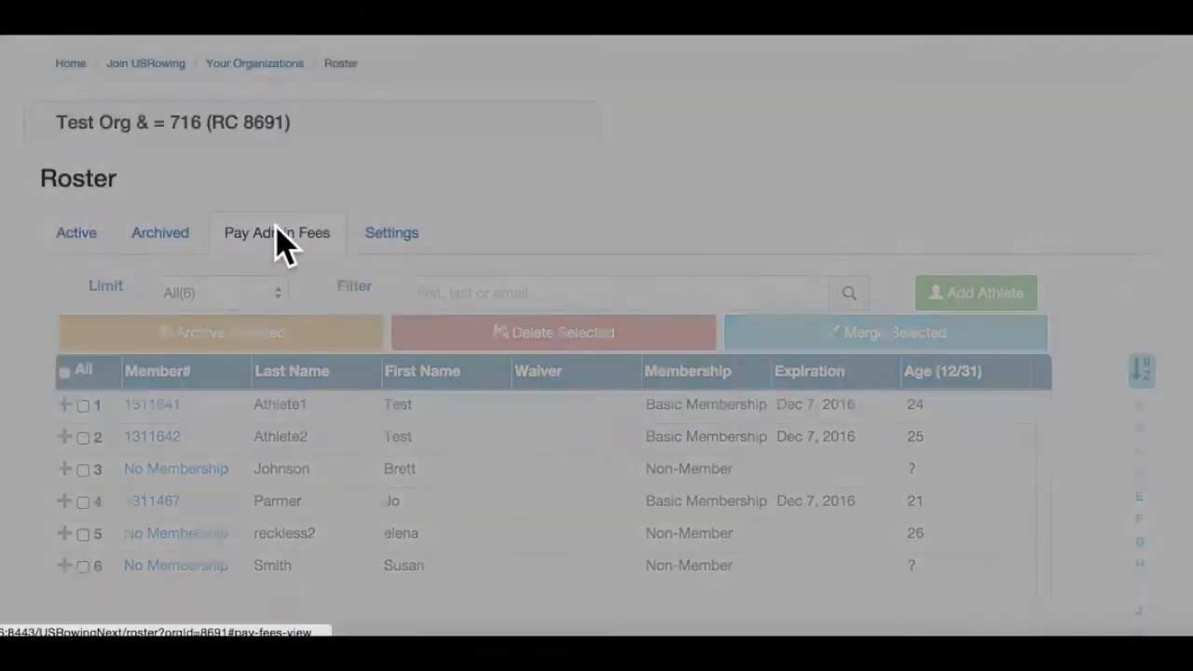
Step: Select the first listed non-member, triggering the missing Birthdate and Gender alert
click(278, 231)
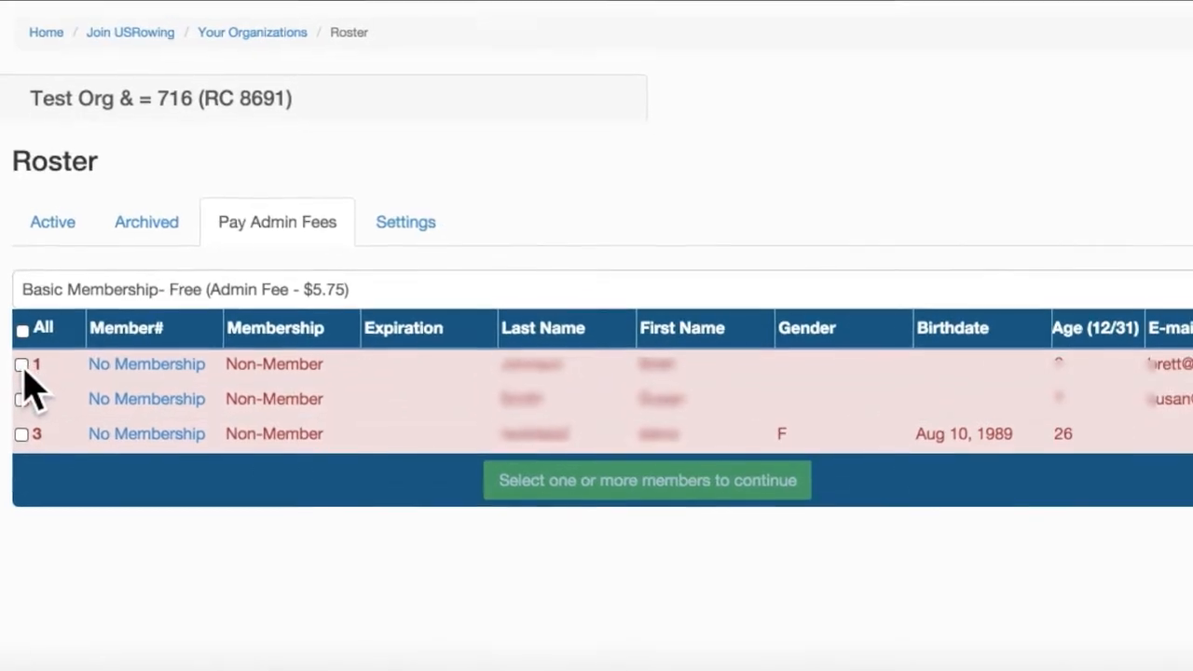
click(22, 363)
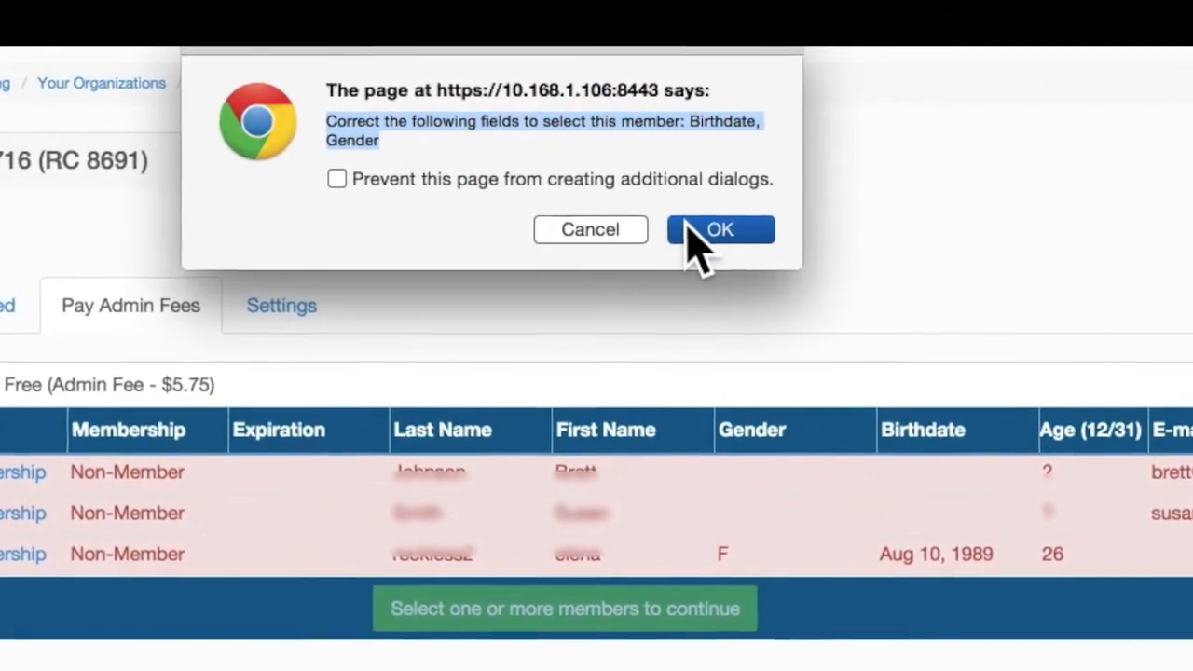
Step: Save the athlete with birth date 05/25/1997 and Male gender after dismissing the alert
click(720, 229)
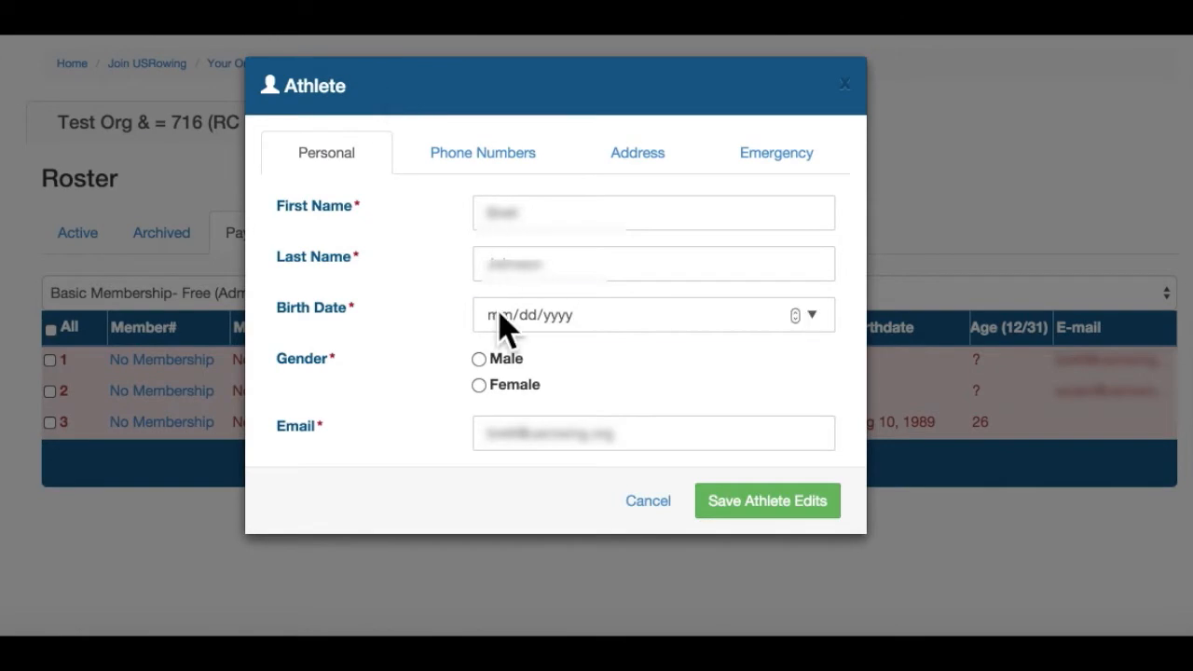
text(05/25/1997)
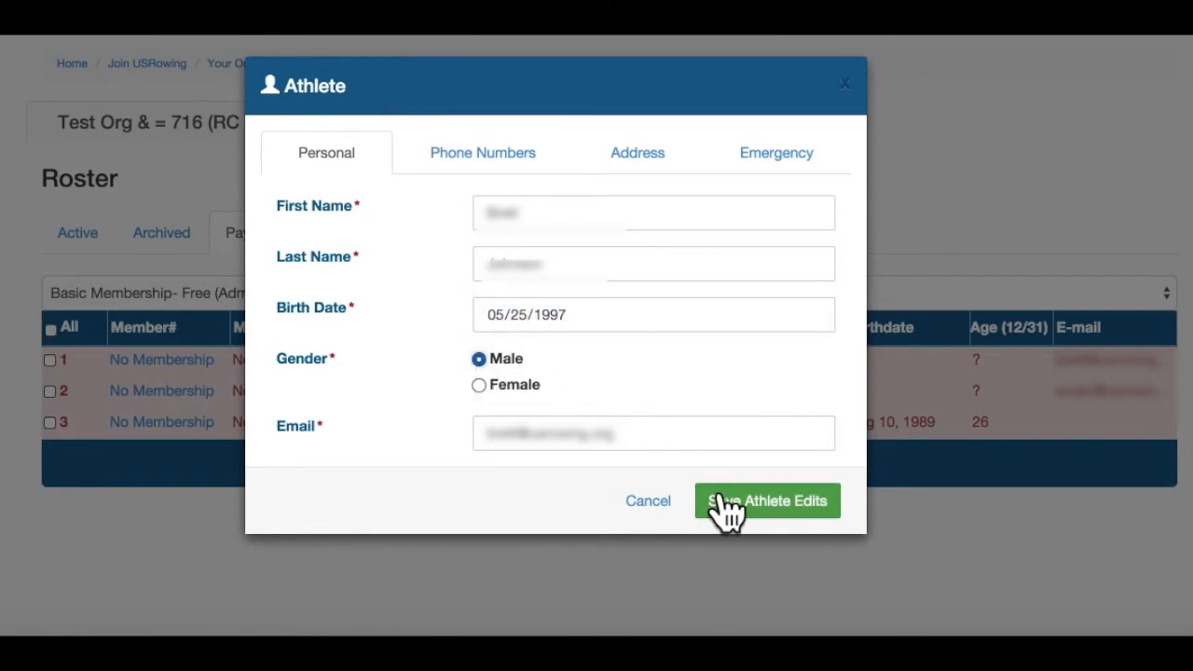
click(766, 500)
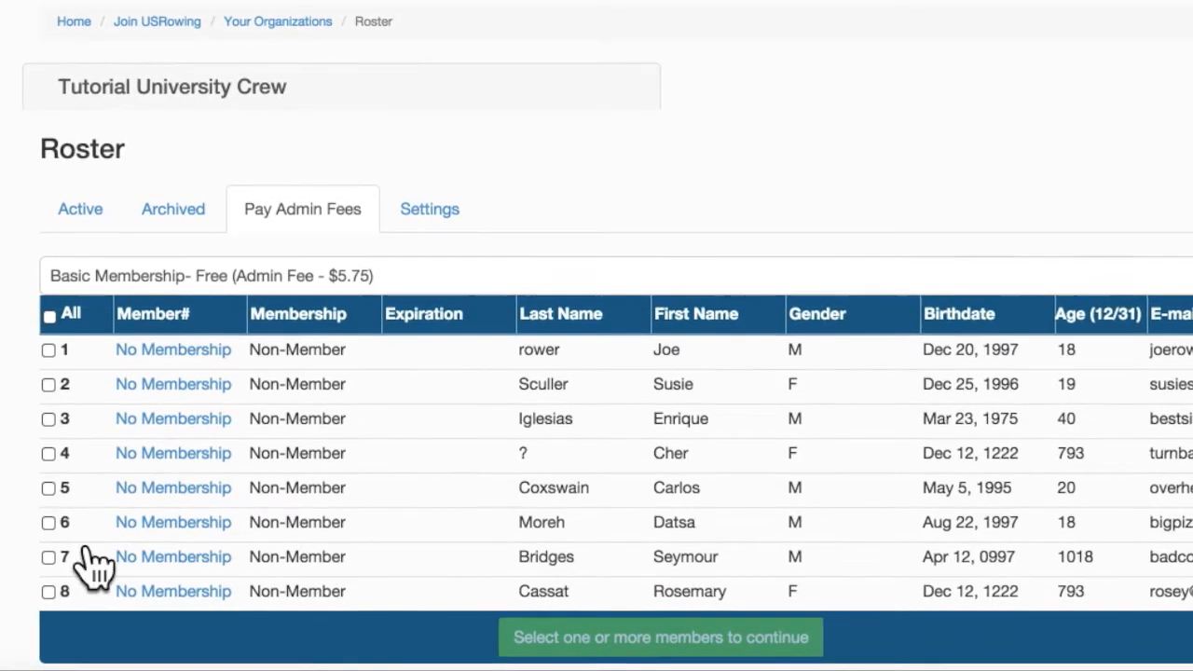
Step: Tick the first six athletes and proceed with Pay $34.50 (6 selected)
click(49, 350)
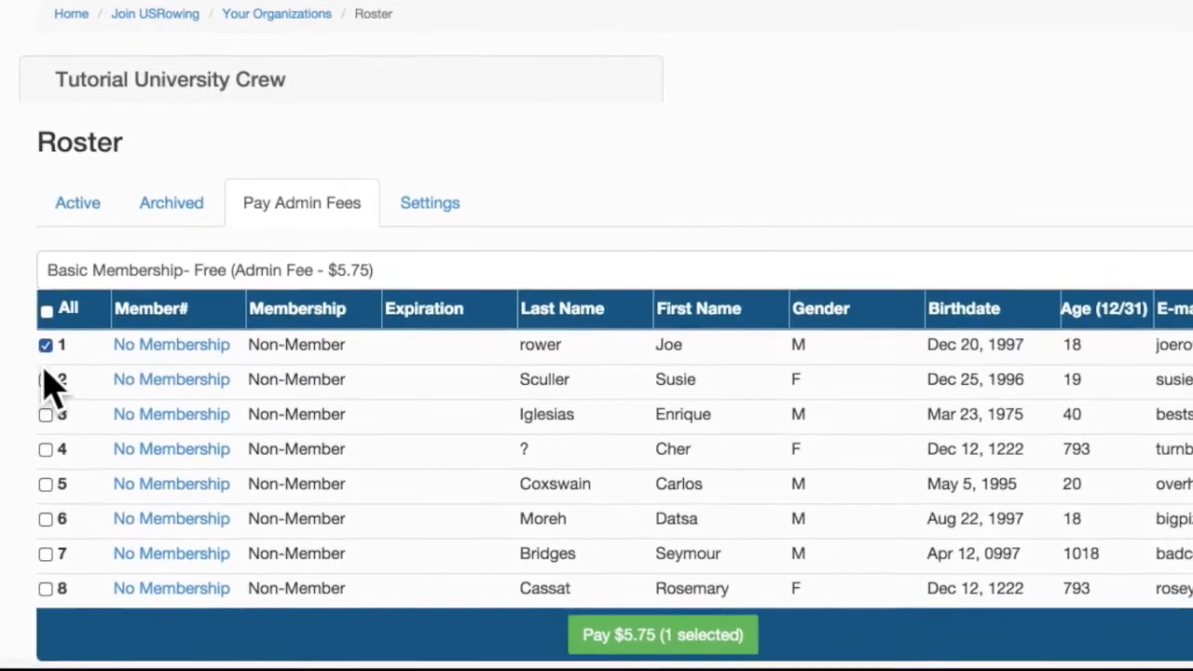
click(45, 380)
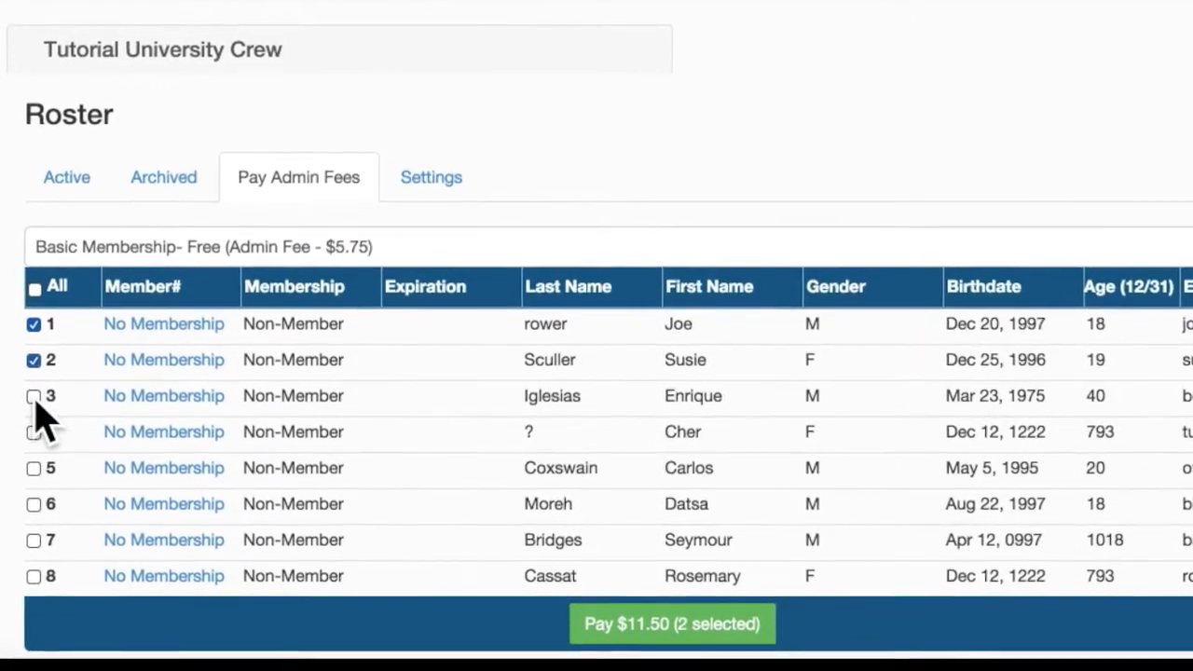
click(34, 395)
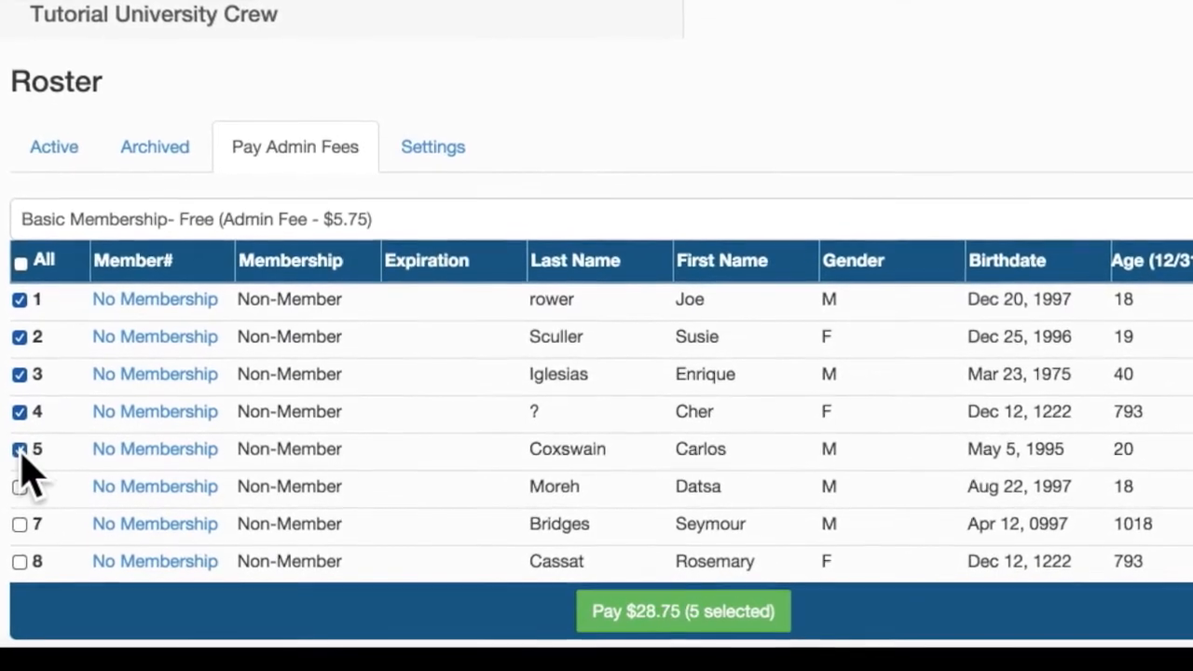
click(18, 485)
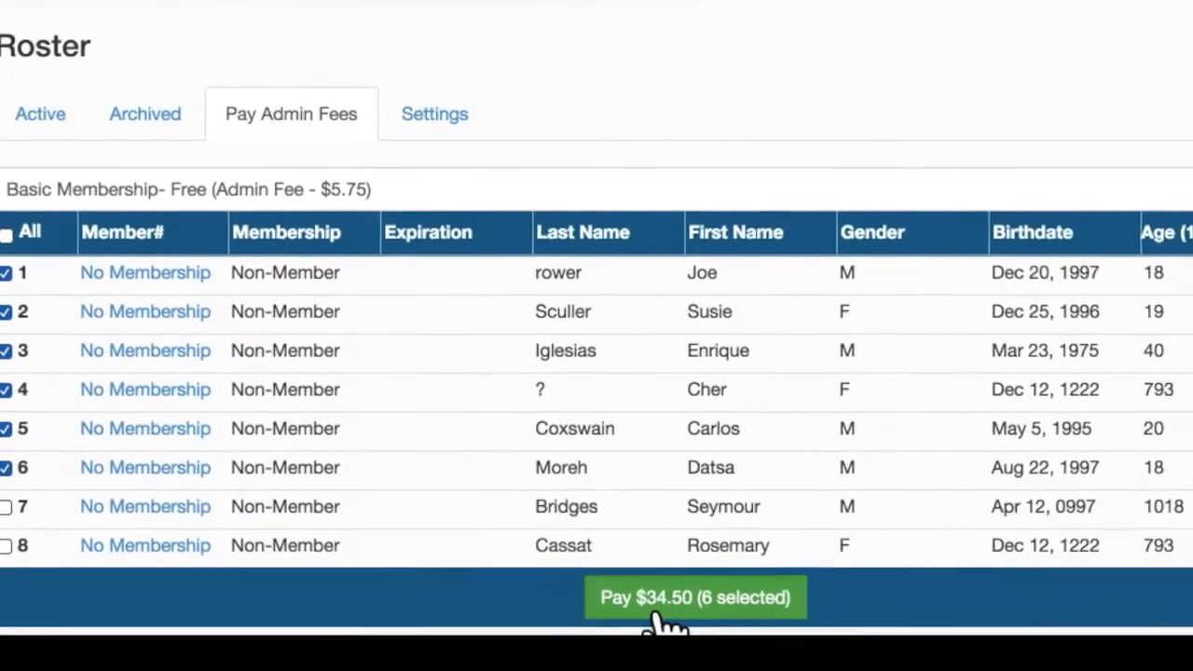
click(694, 596)
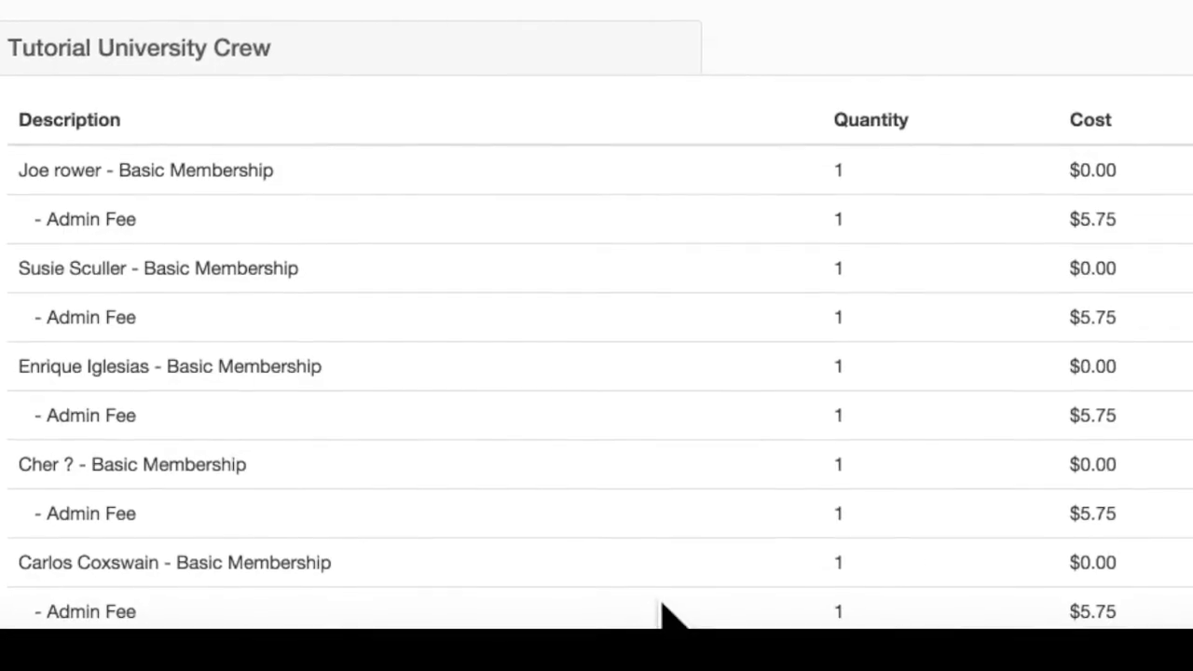
Step: Review the six $5.75 admin fee line items and choose a Payment Method for the order
scroll(down, 3)
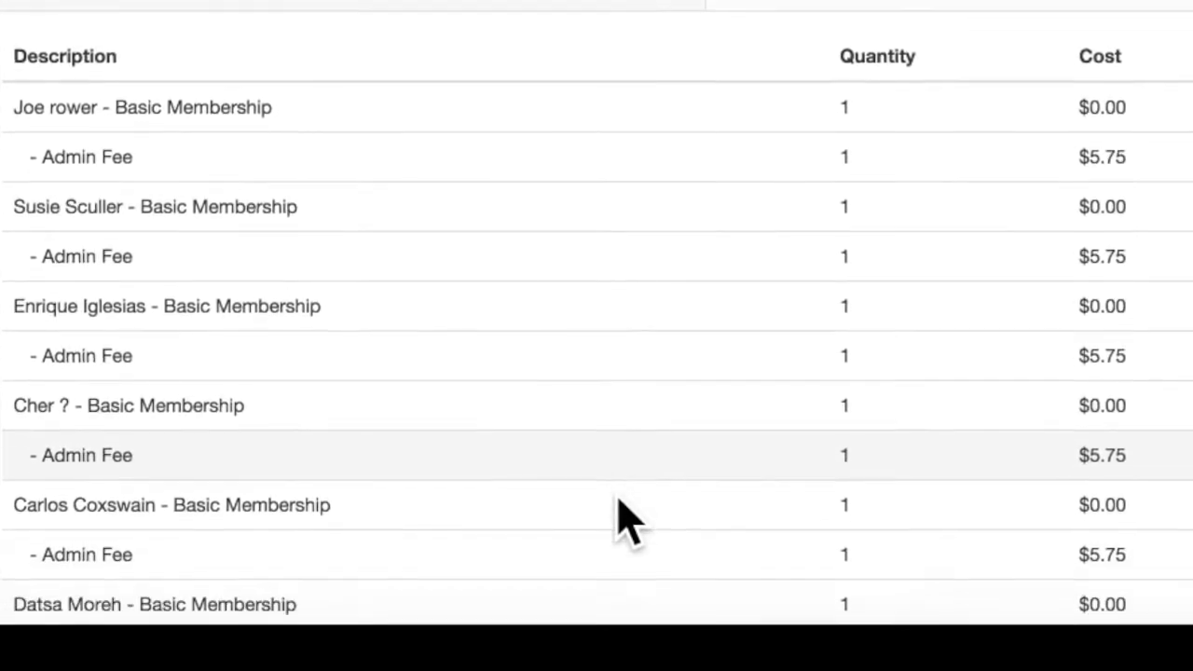
scroll(down, 3)
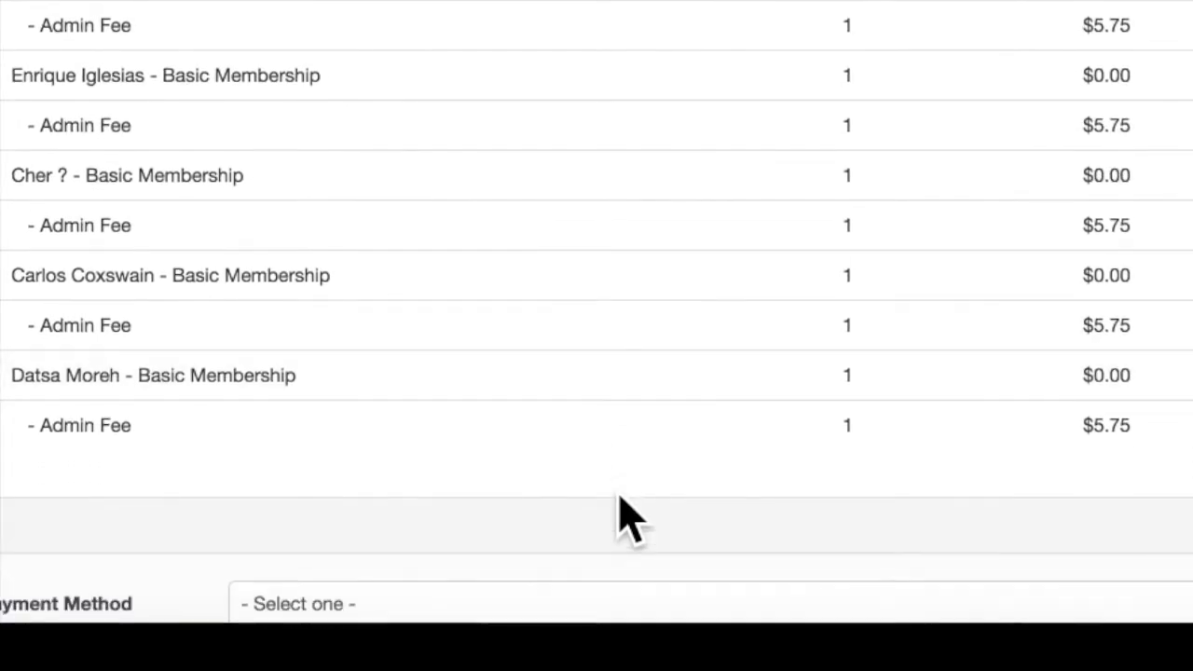
click(681, 526)
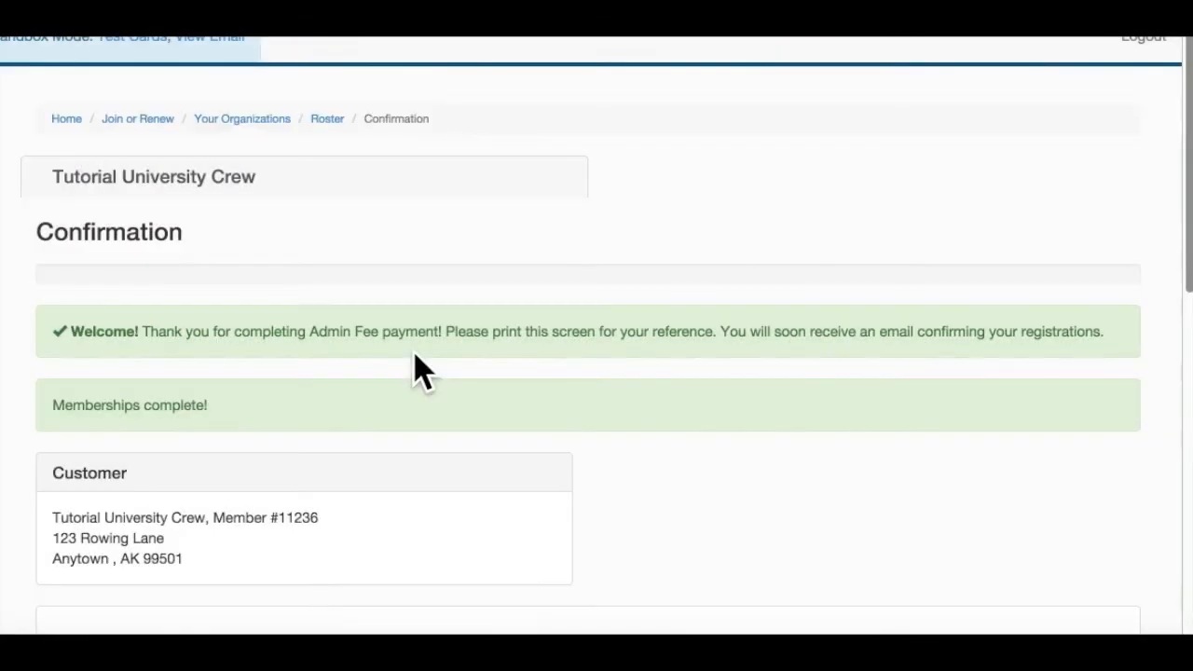
Step: Scroll the Confirmation page to the invoice settled by the $34.50 Visa payment with $0.00 total
scroll(down, 3)
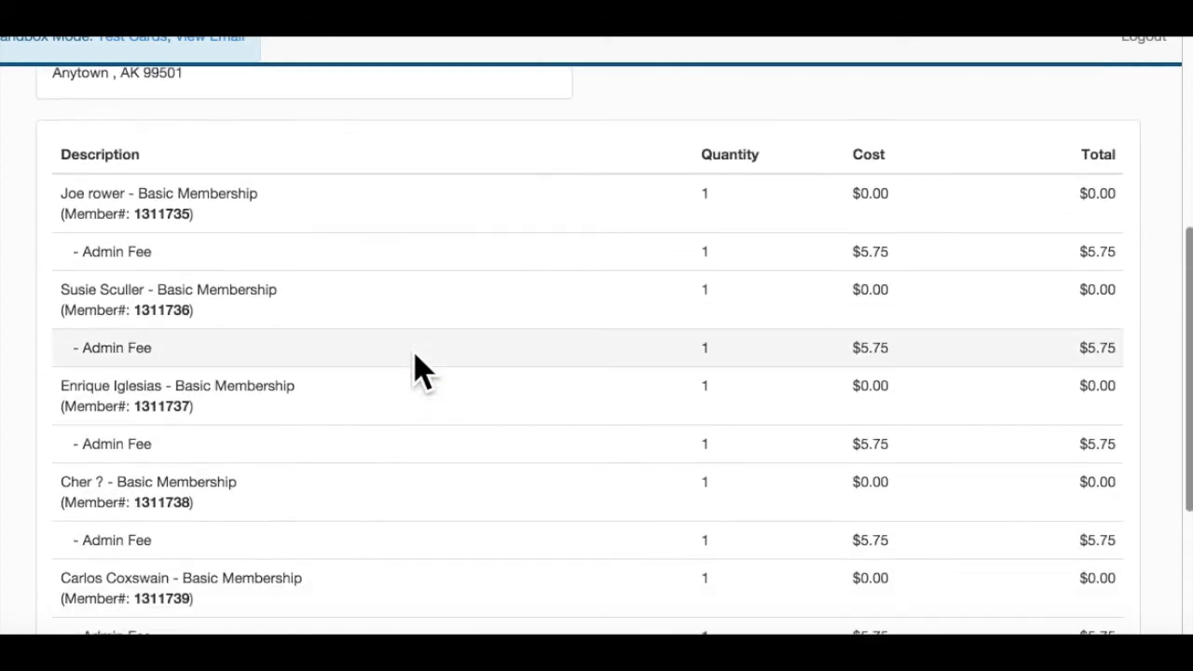
scroll(down, 3)
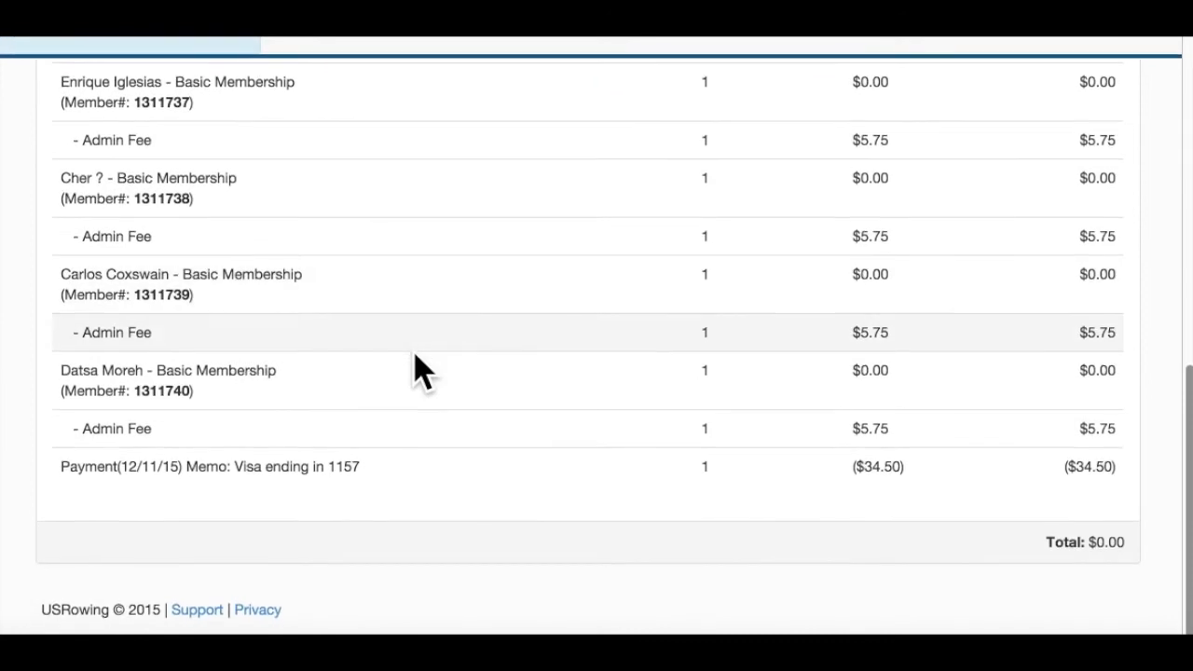